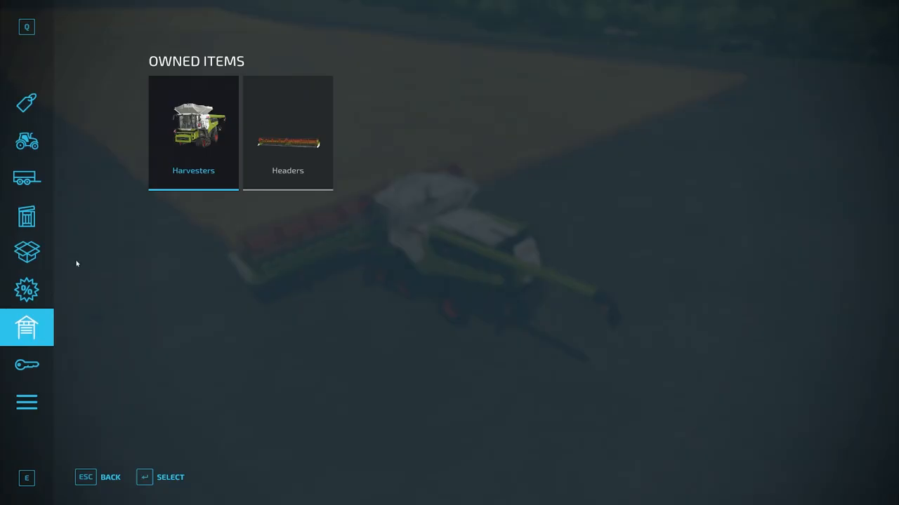
# Browse the shop's Harvesters category to the CLAAS Lexion 8900, then leave the shop.
pyautogui.click(27, 140)
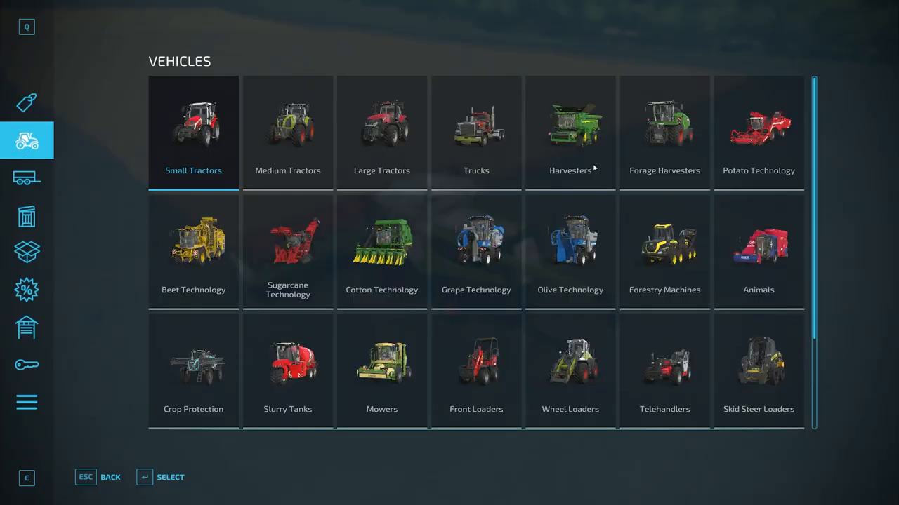
pyautogui.click(570, 132)
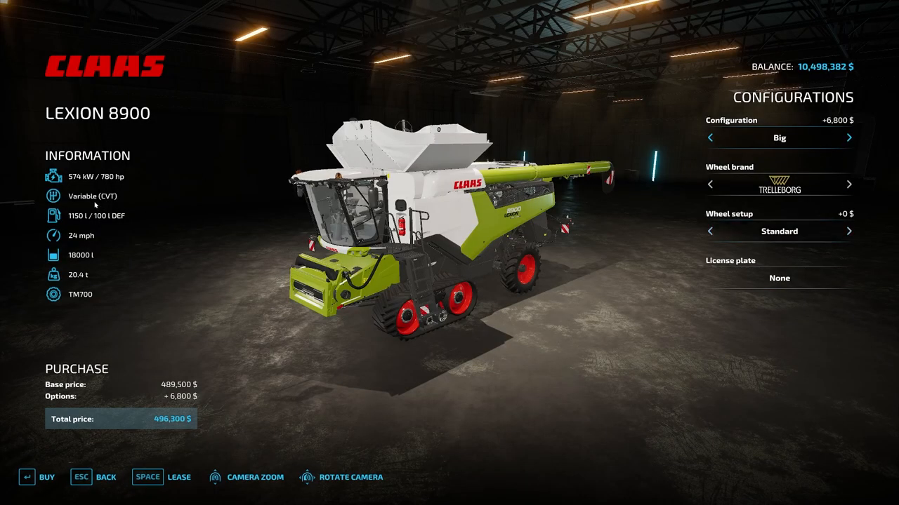
pyautogui.moveTo(105, 477)
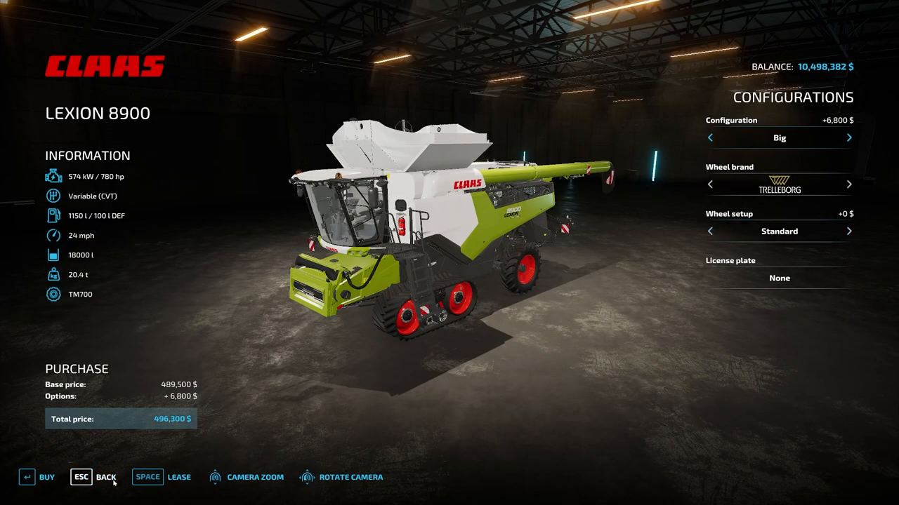
pyautogui.click(106, 477)
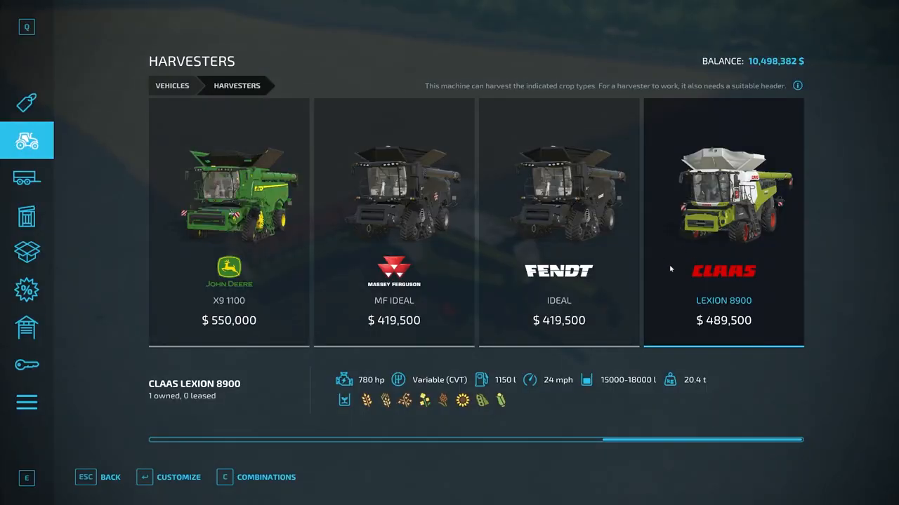
pyautogui.moveTo(596, 264)
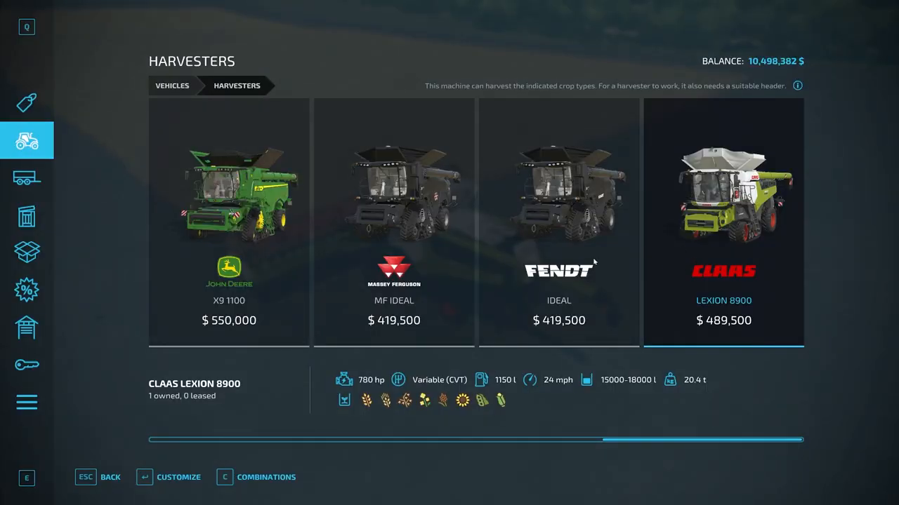
pyautogui.click(109, 477)
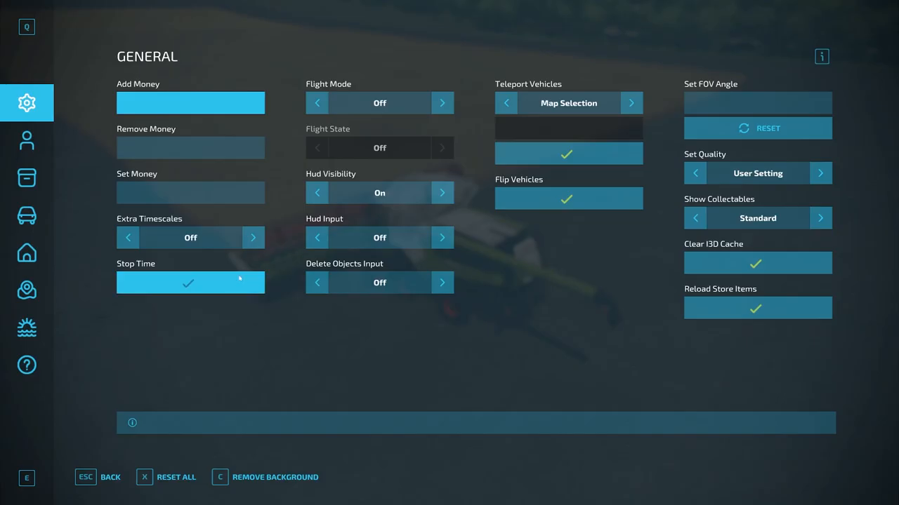
# In the Vehicles cheat options set Fill Level to Empty so the Lexion's grain tank holds 0 l.
pyautogui.click(26, 214)
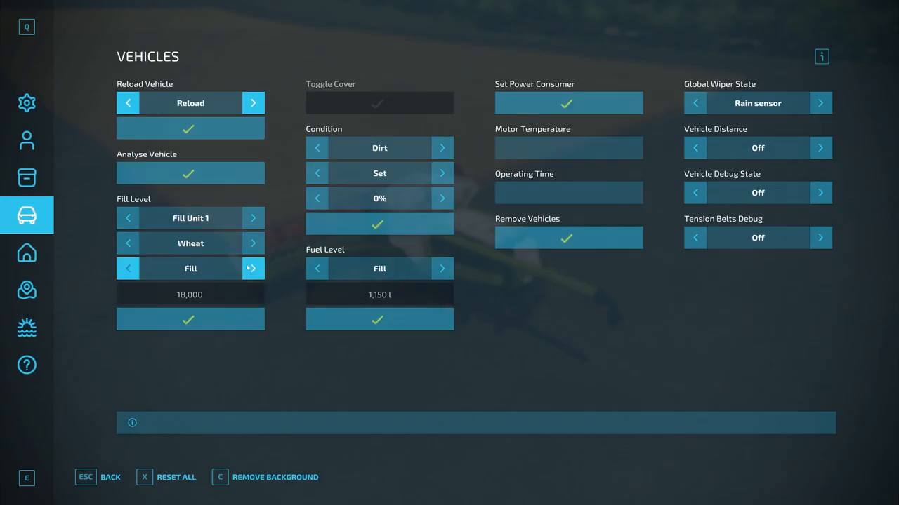
pyautogui.click(253, 268)
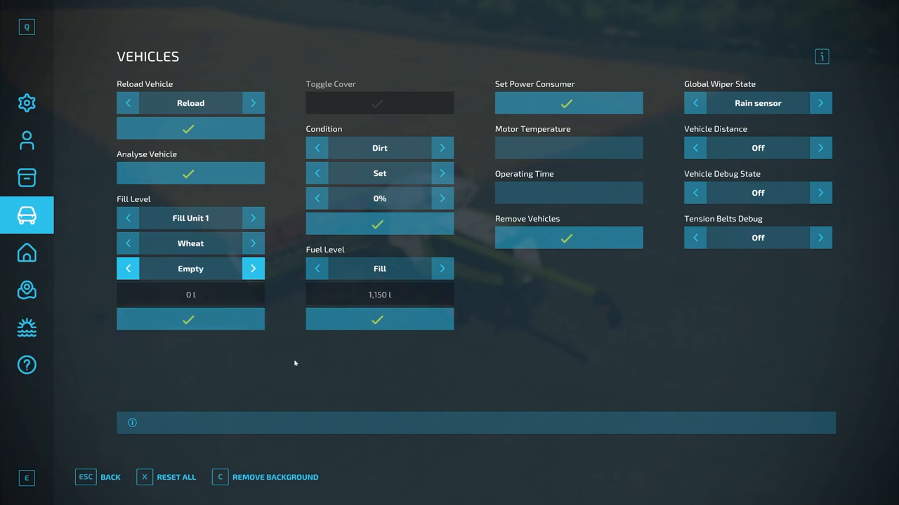
pyautogui.moveTo(197, 304)
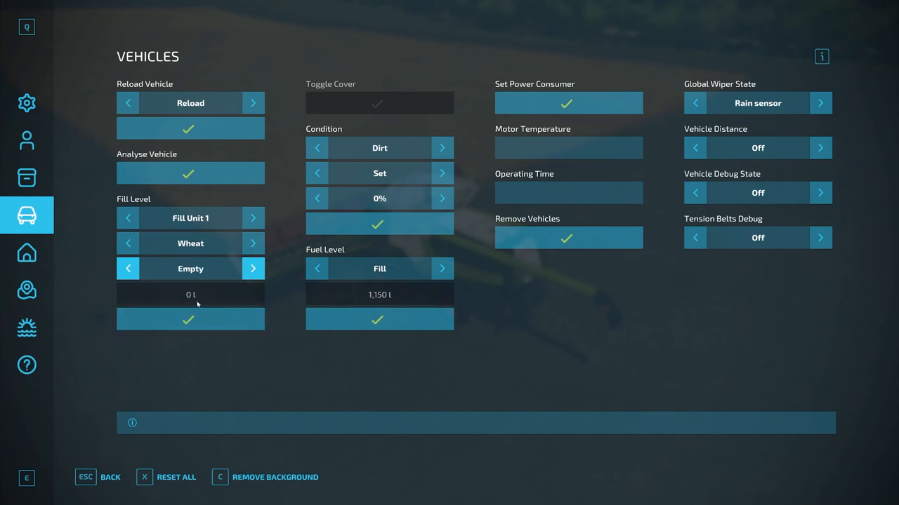
pyautogui.moveTo(516, 340)
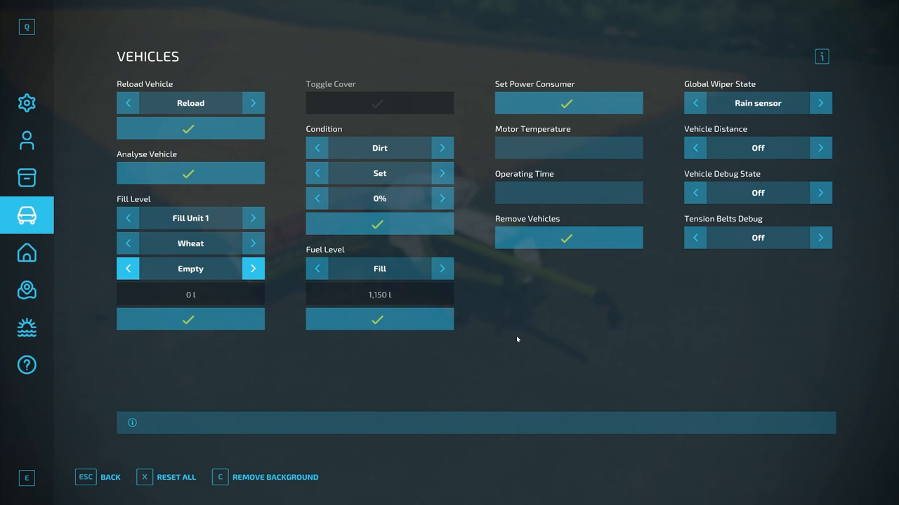
pyautogui.press('escape')
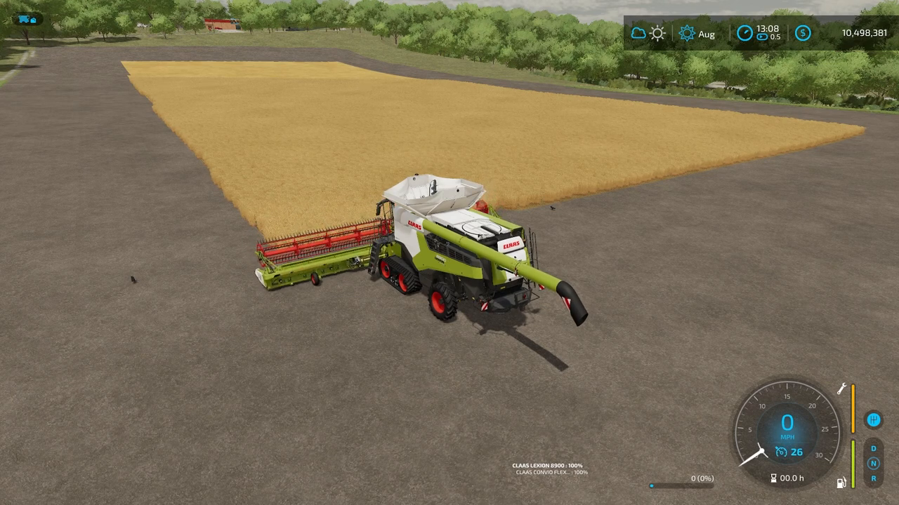
# Hire a worker so the CLAAS Lexion begins harvesting the grain field.
pyautogui.press('w')
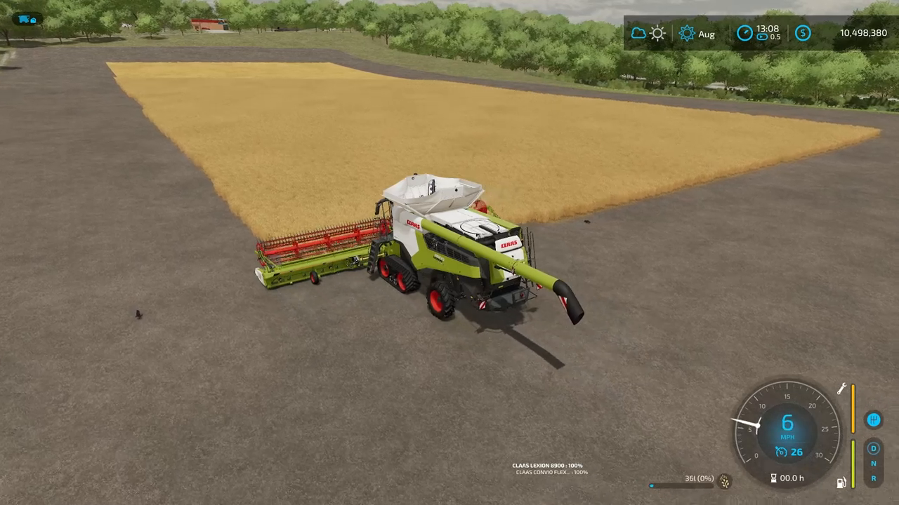